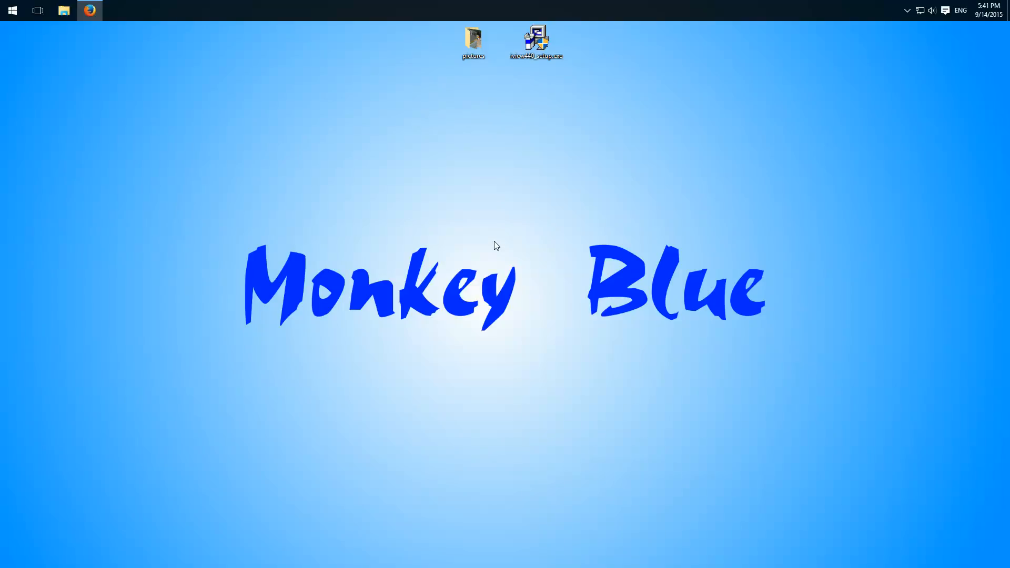
mouse_move(415, 234)
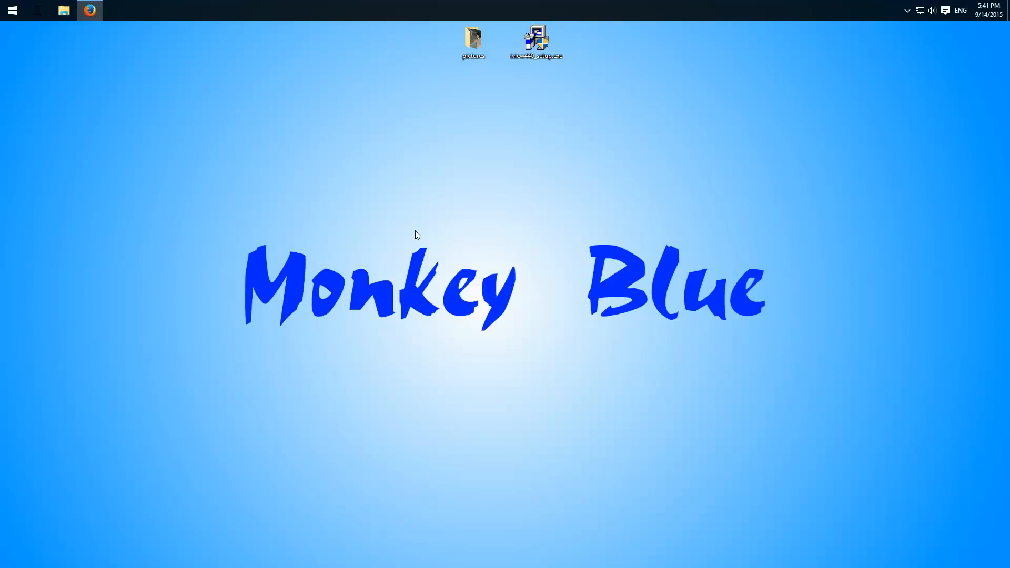
mouse_move(470, 231)
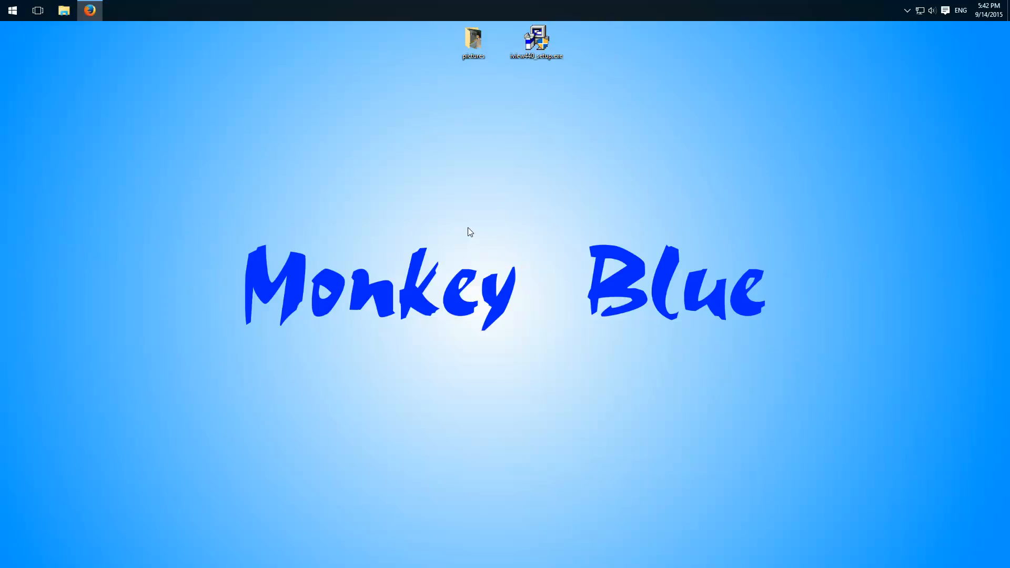
mouse_move(495, 217)
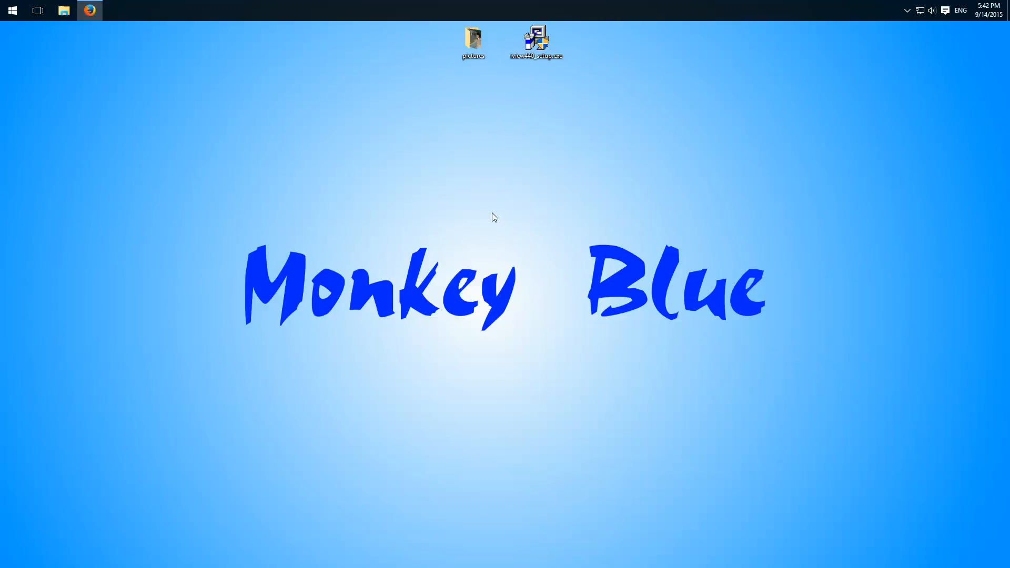
mouse_move(491, 227)
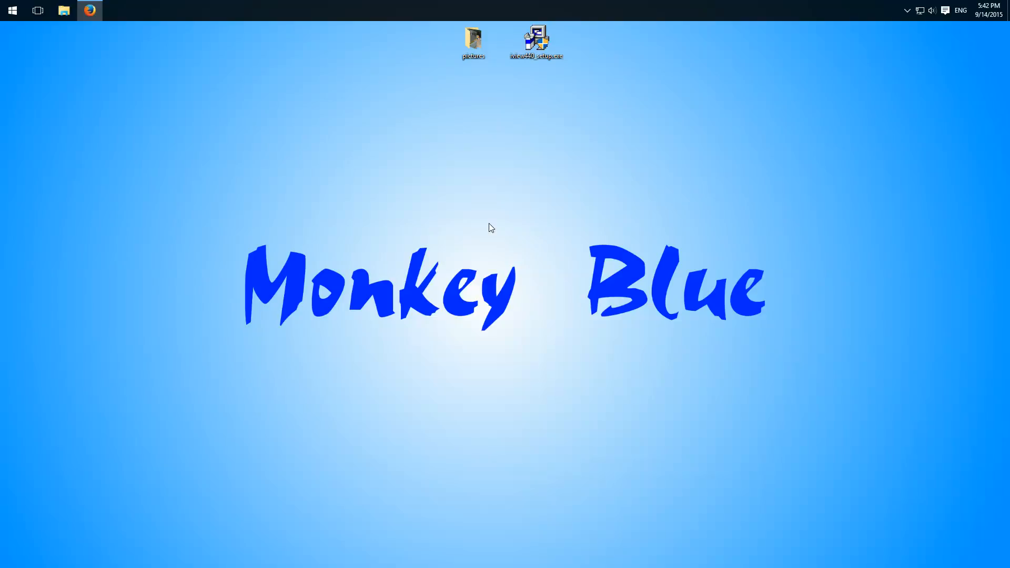
mouse_move(543, 225)
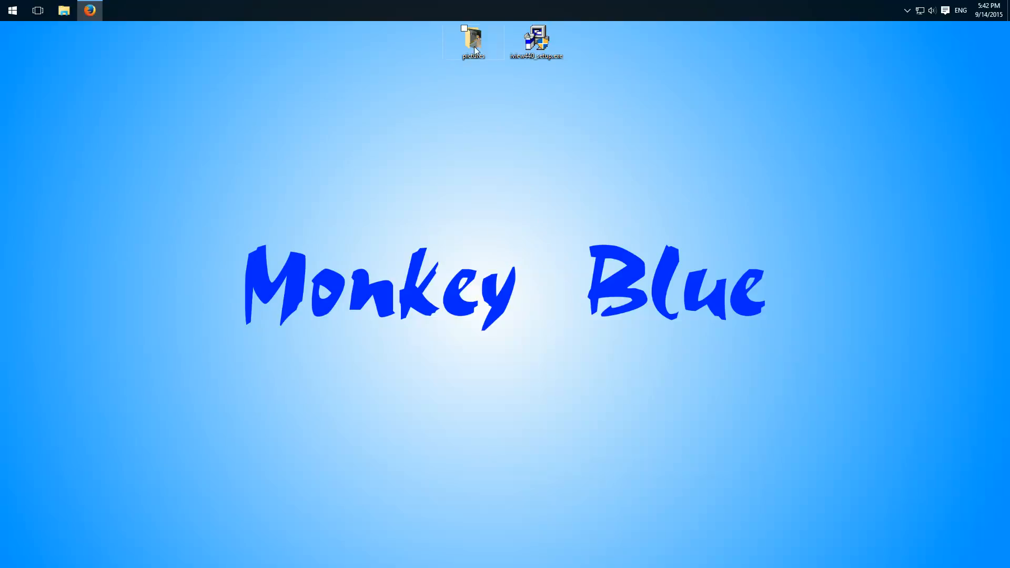
- Look at the photos in the pictures folder and select them all to check their total size
double_click(472, 39)
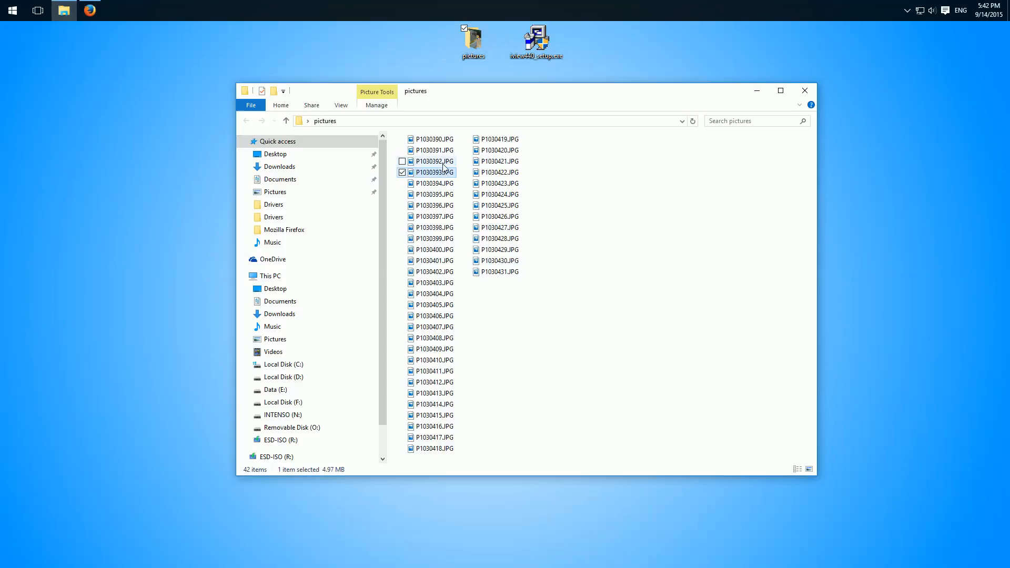
key(ctrl+a)
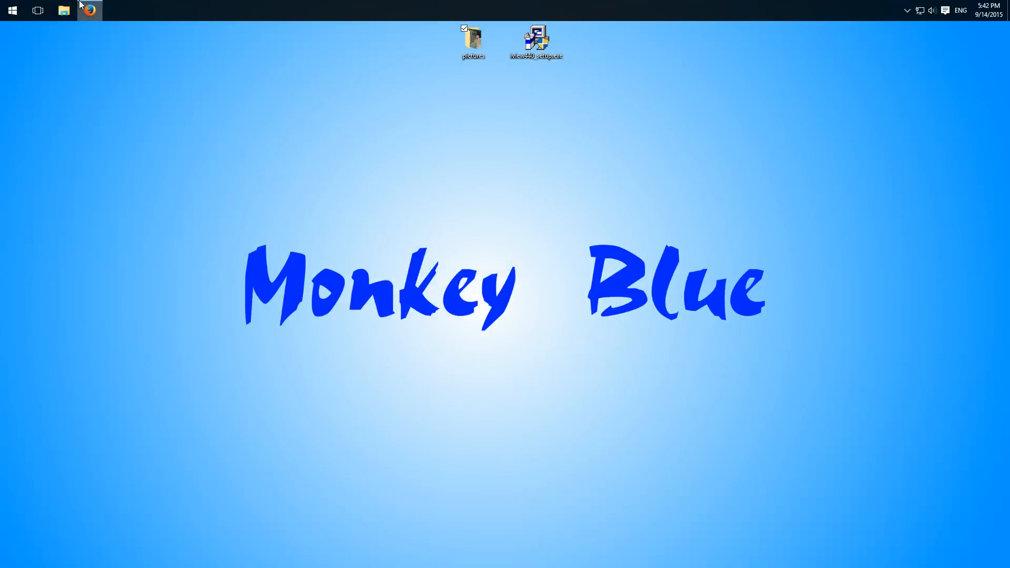
- Start the IrfanView installer download from irfanview.com via Download.com, then close Firefox
click(88, 11)
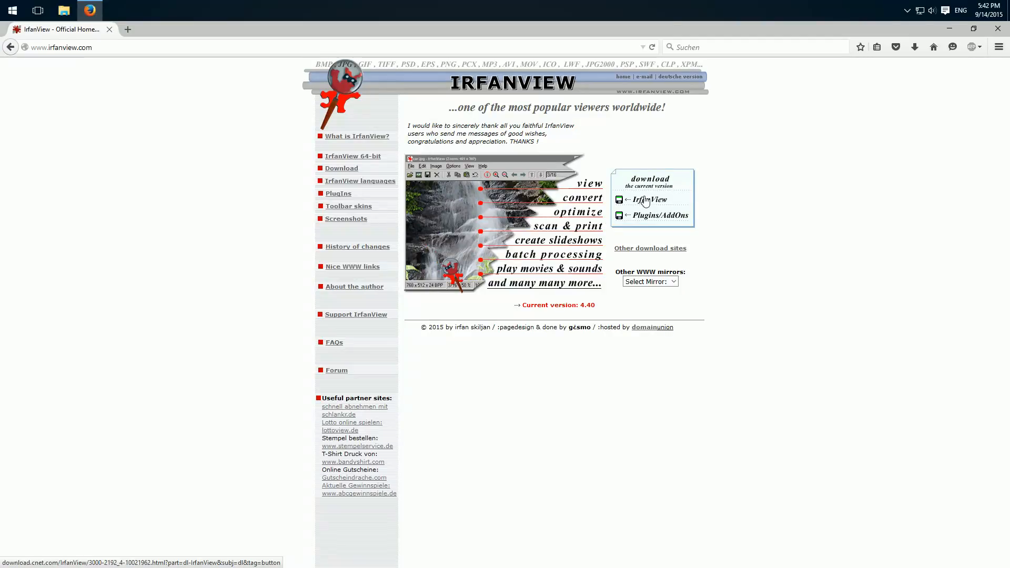
click(650, 200)
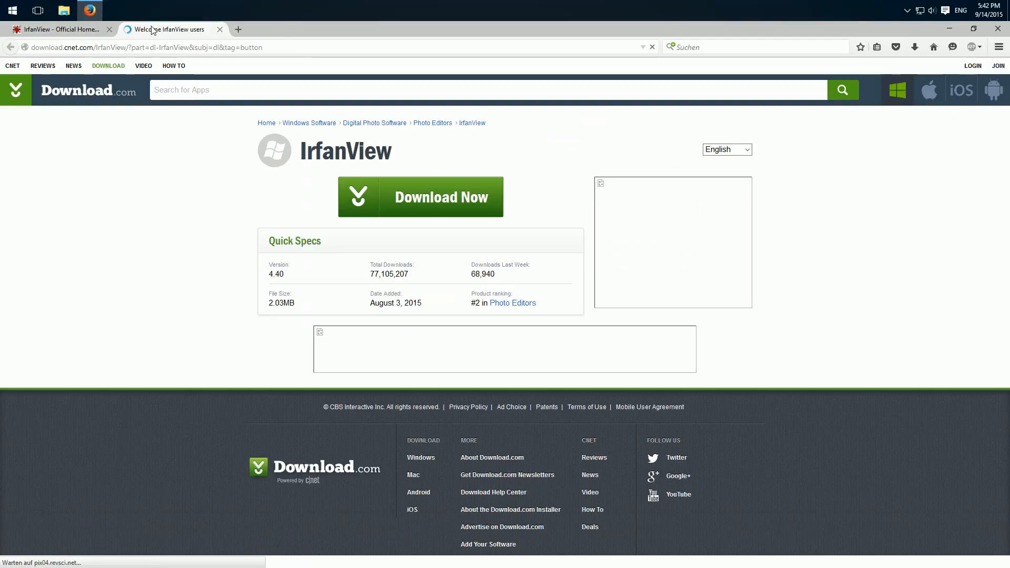
click(420, 197)
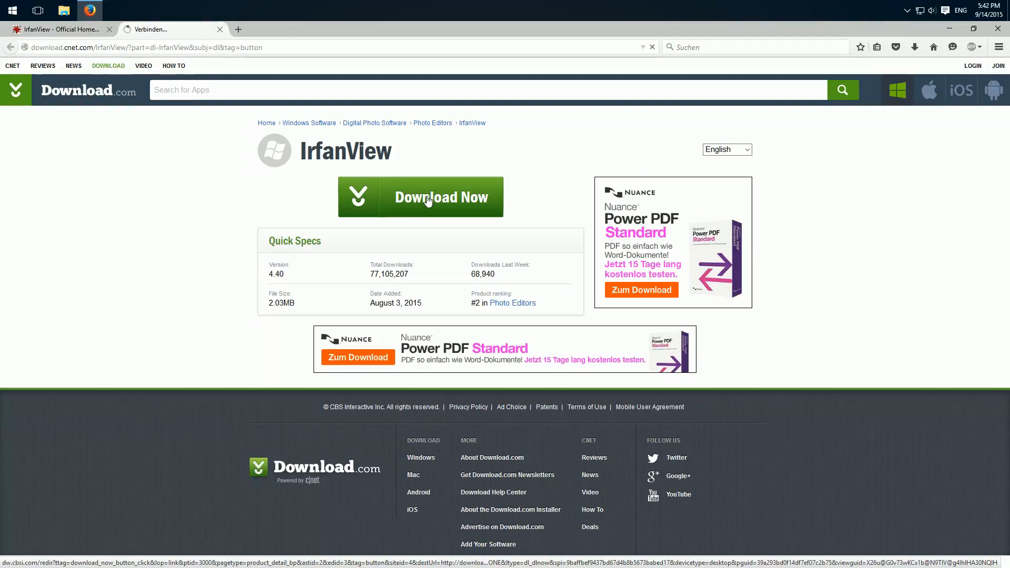
click(420, 197)
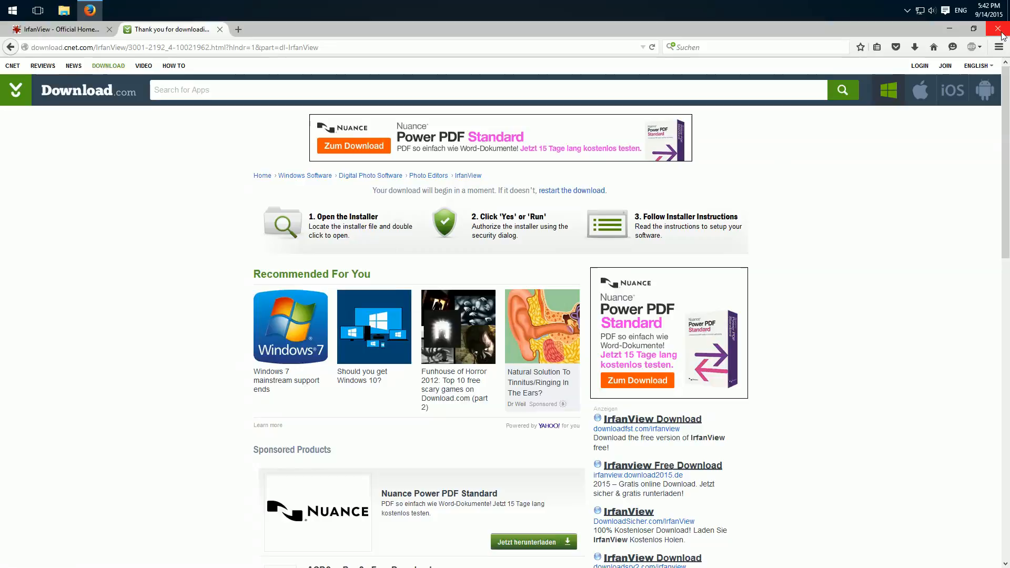
click(1001, 29)
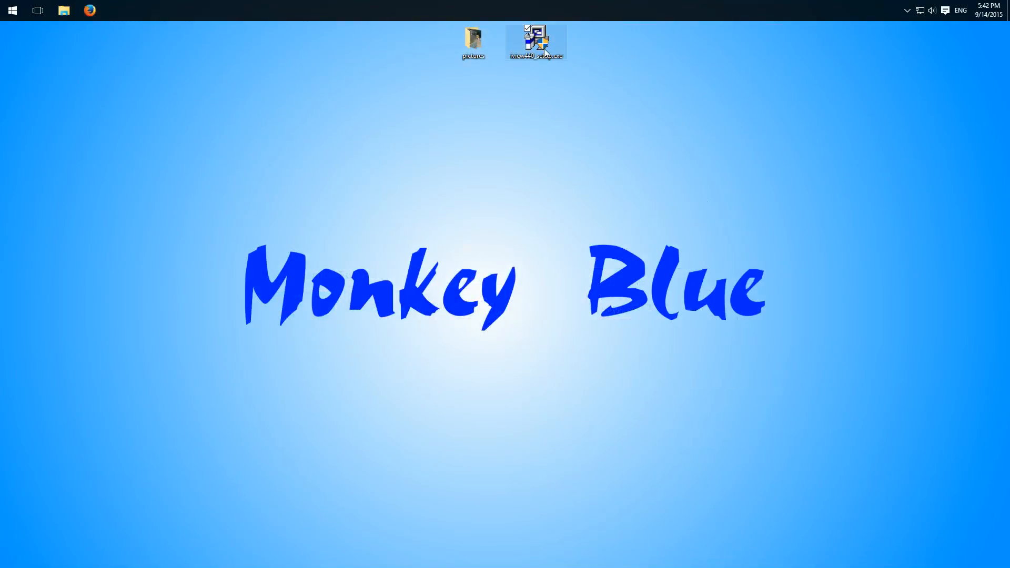
- Install IrfanView 4.40 with default folder and desktop shortcuts, no file associations, launch it and close the FAQ page
double_click(535, 36)
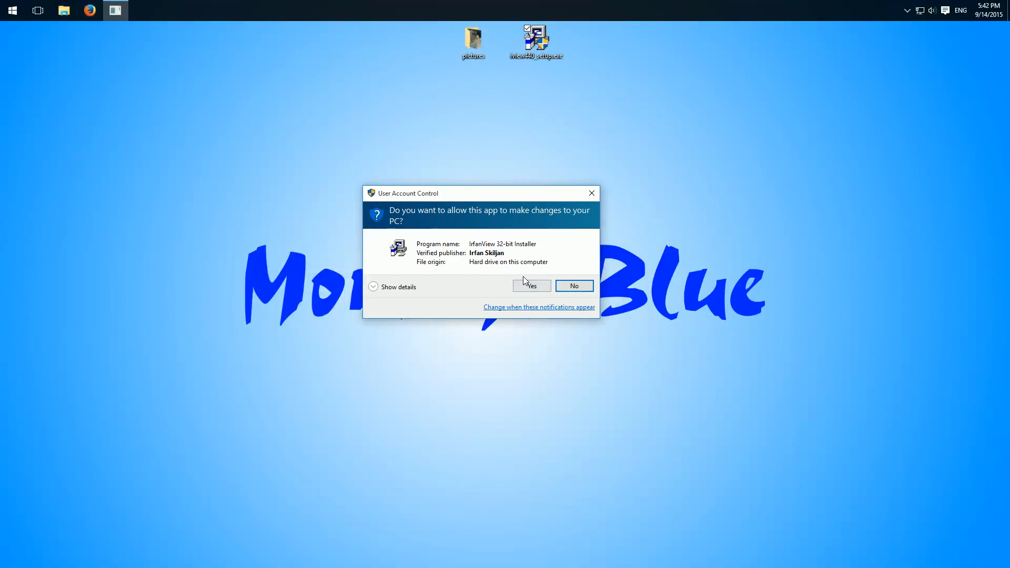
click(530, 285)
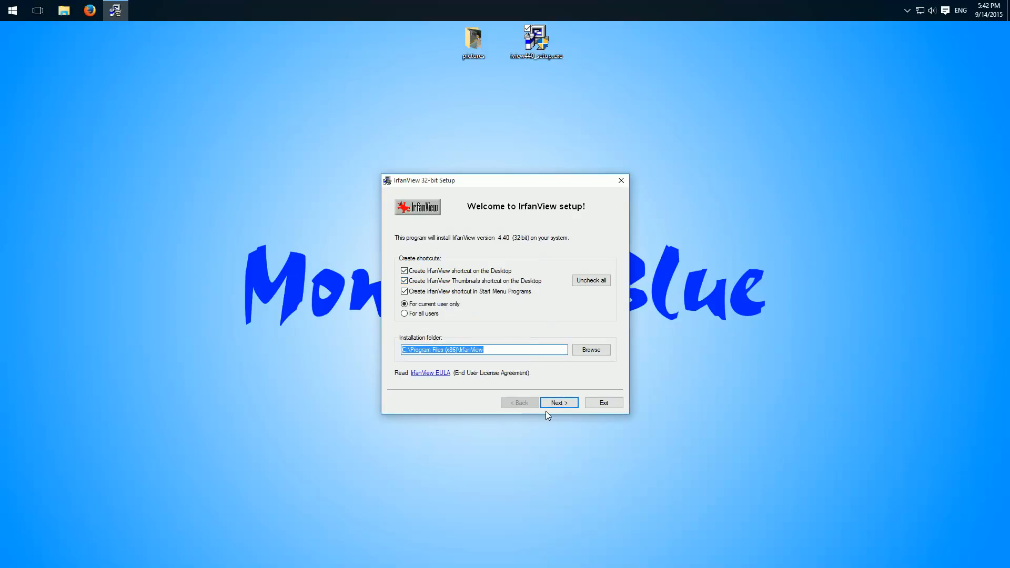
click(557, 402)
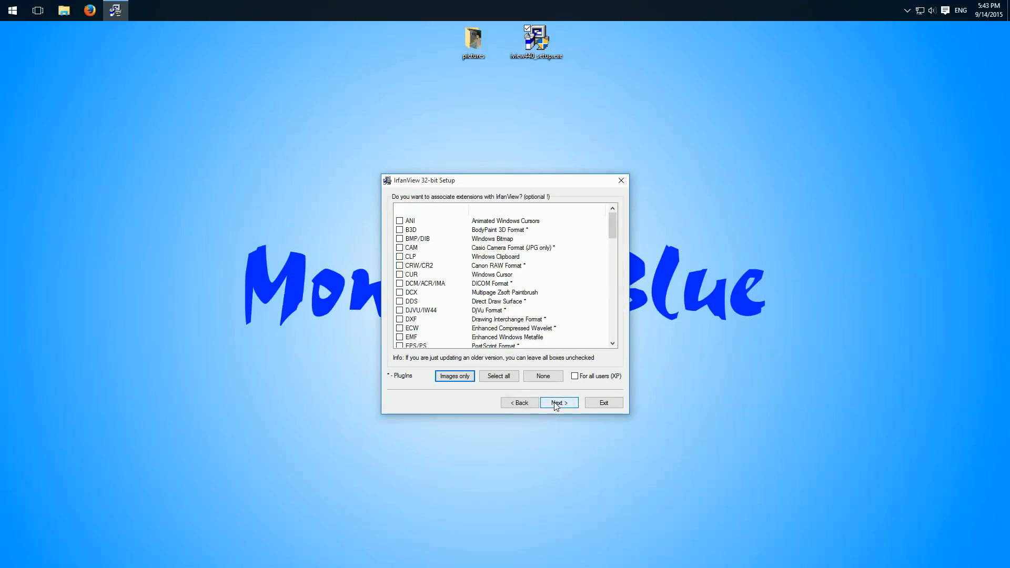
click(557, 402)
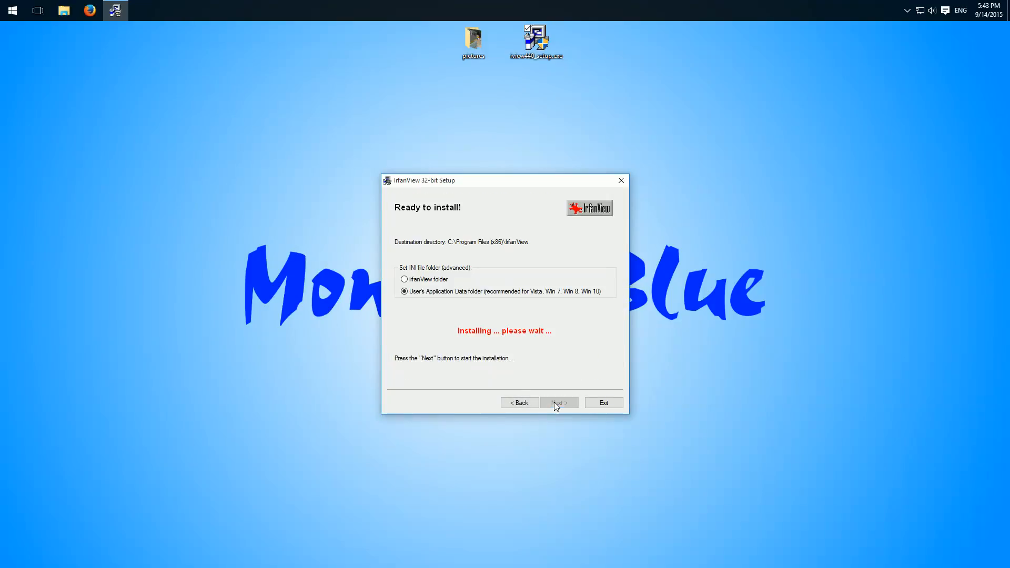
click(558, 402)
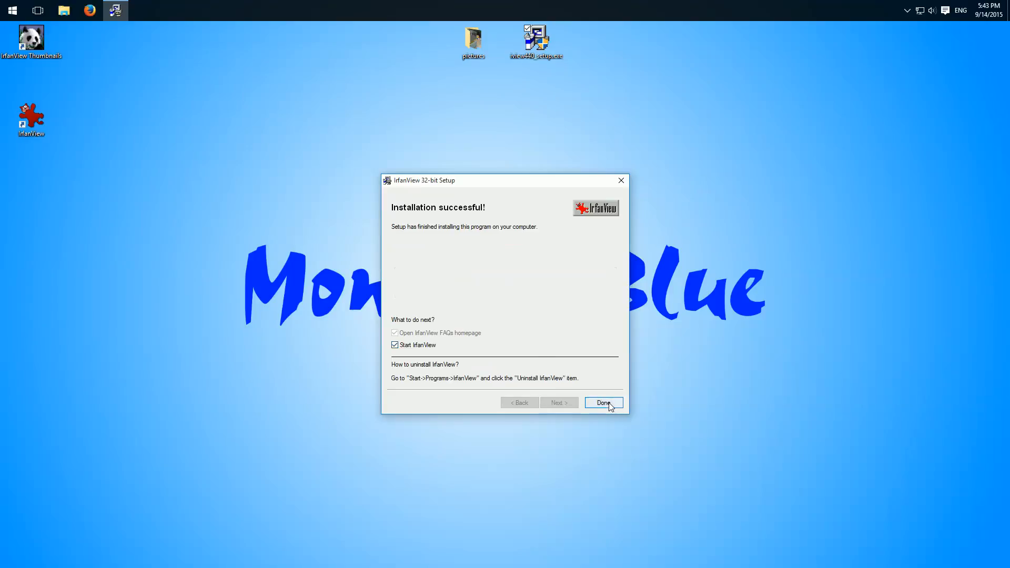
click(602, 402)
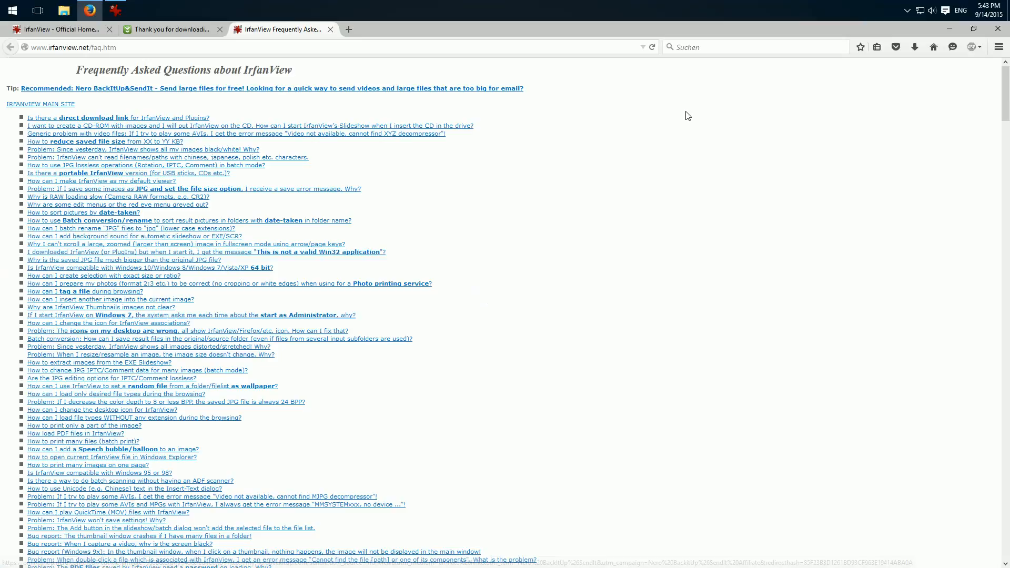
click(114, 11)
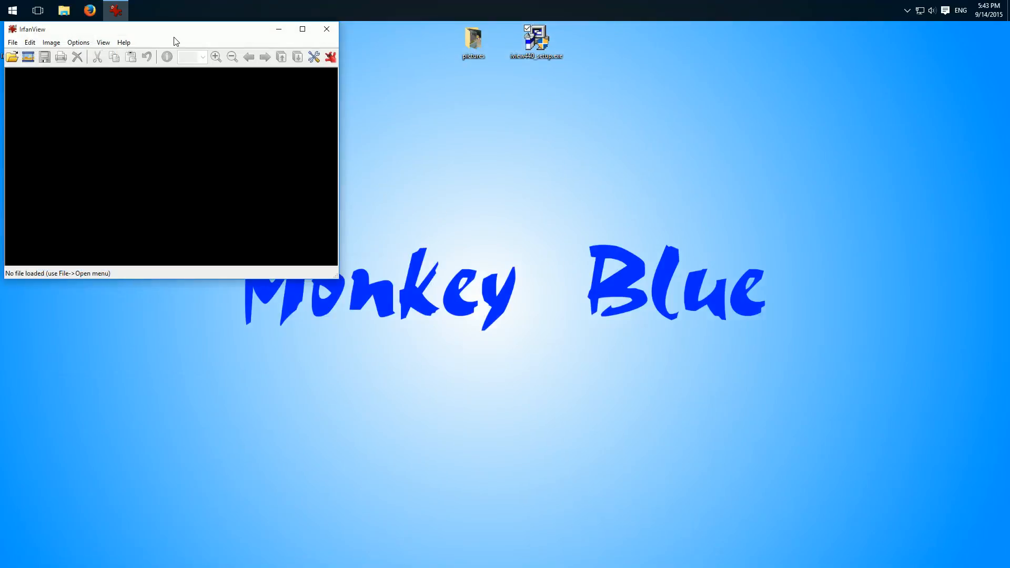
- Bring up Batch Conversion/Rename from the File menu
click(311, 139)
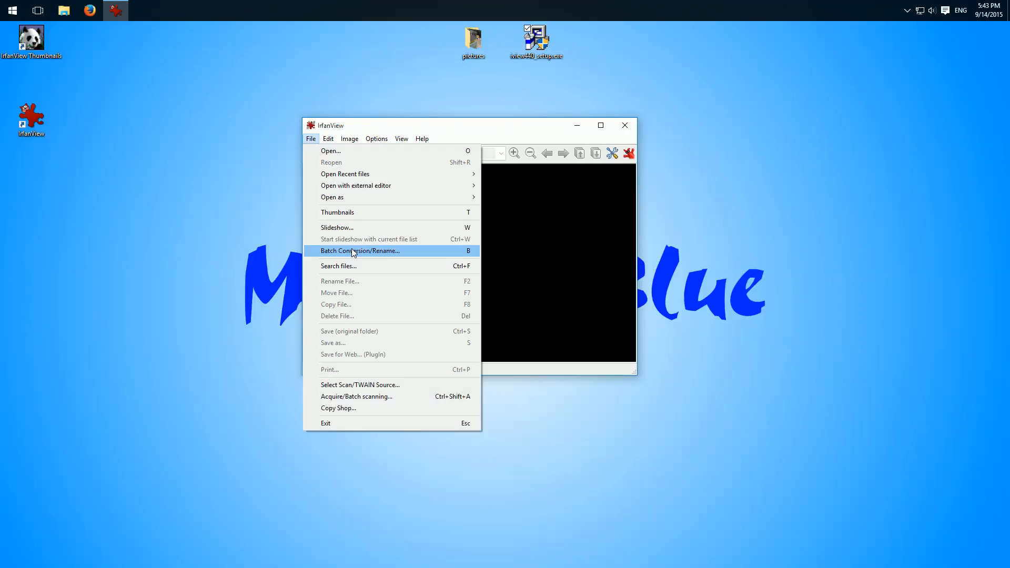
click(359, 251)
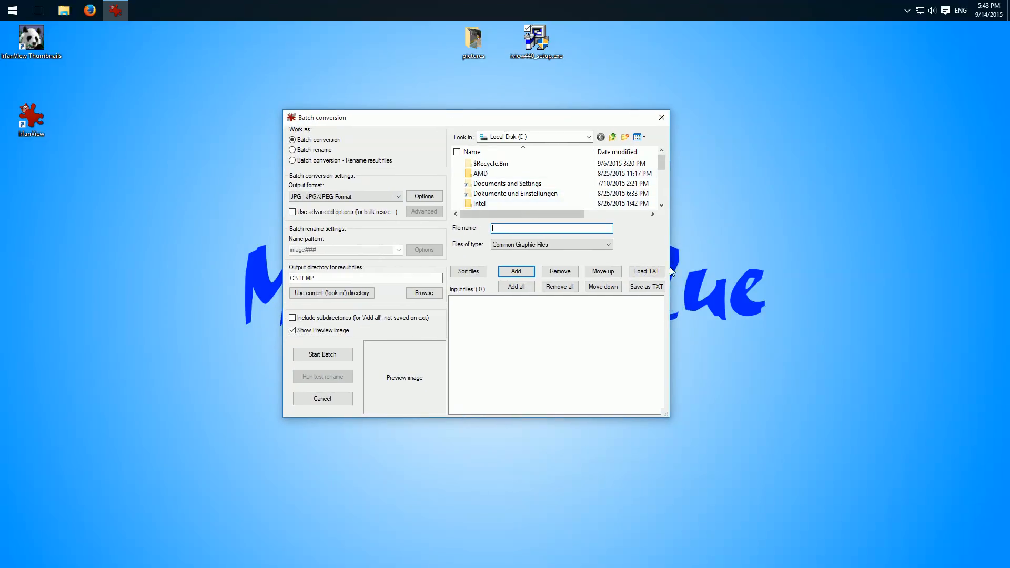
- Browse to the desktop pictures folder and add all 42 JPG photos as input files
click(587, 137)
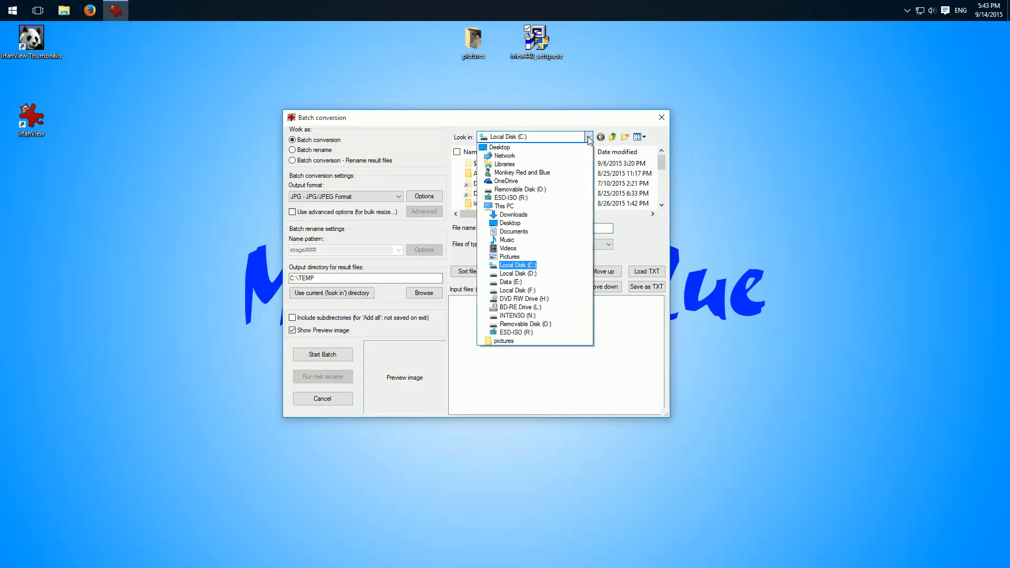
click(499, 147)
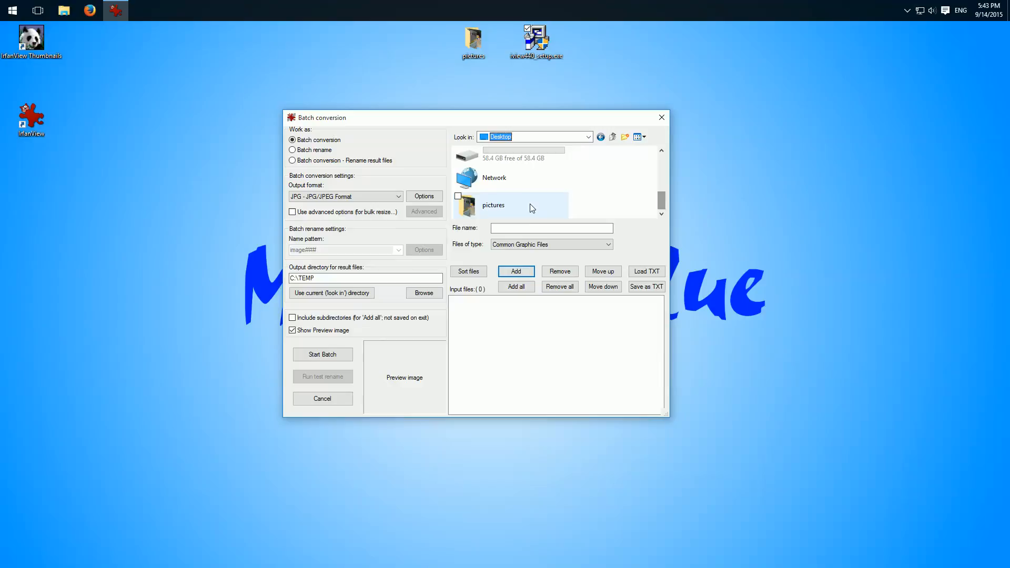
double_click(493, 205)
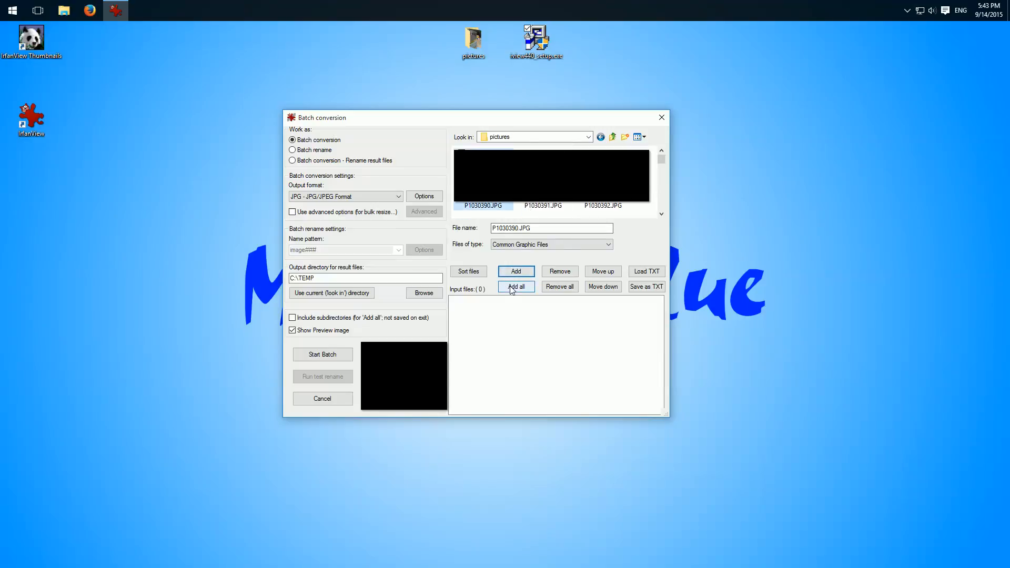
click(516, 286)
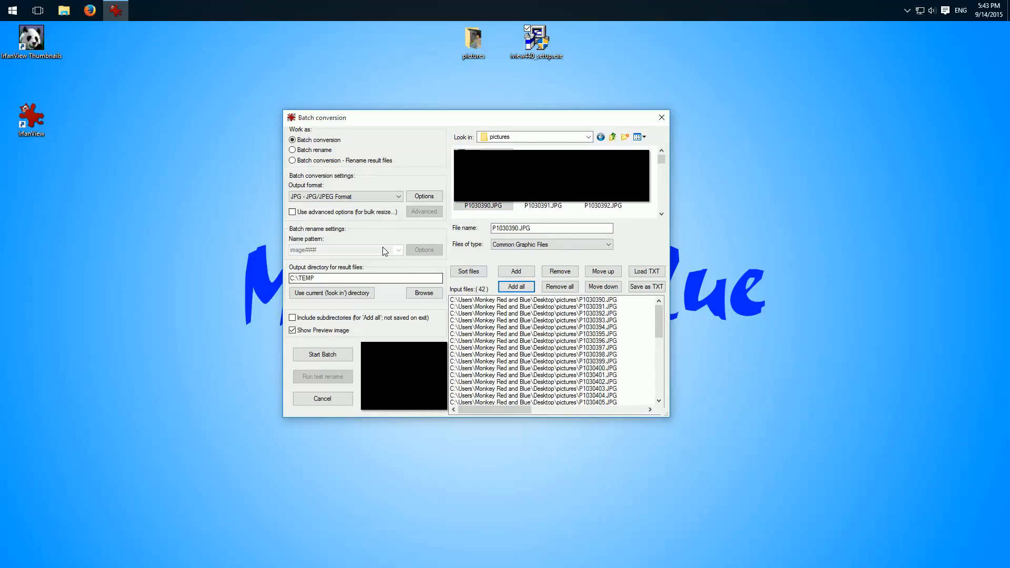
click(345, 196)
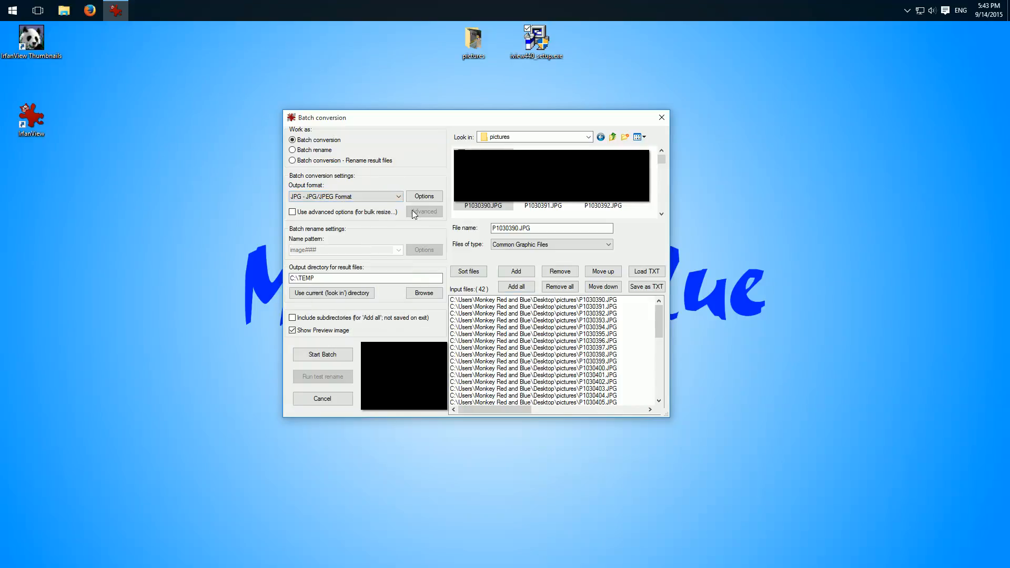
- Confirm a JPEG save quality of 80 in the JPG output options
click(423, 196)
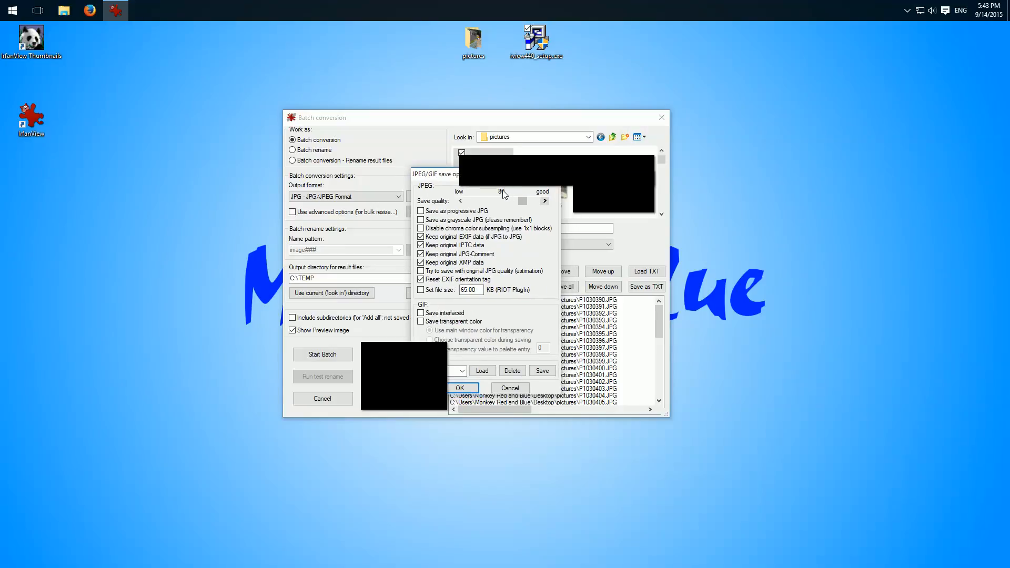
mouse_move(504, 196)
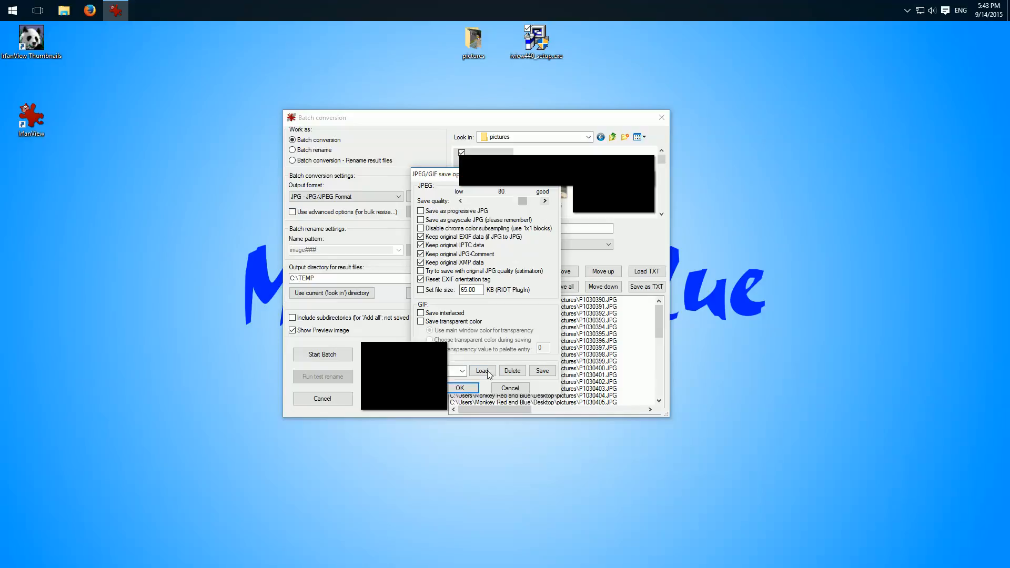
click(459, 387)
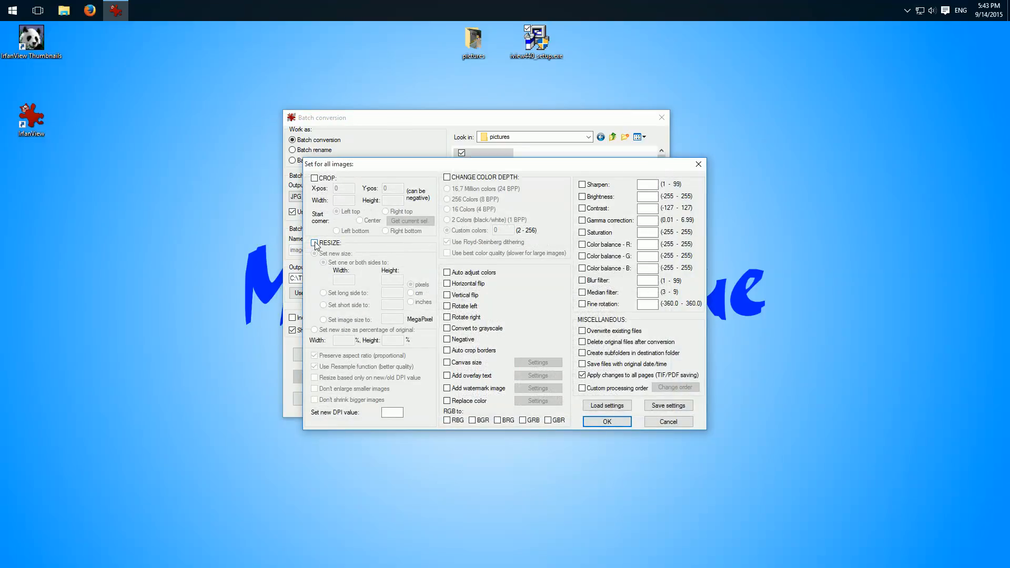
- Enable resize with long side 1000 pixels, don't enlarge smaller images, overwrite existing files, and confirm
click(315, 242)
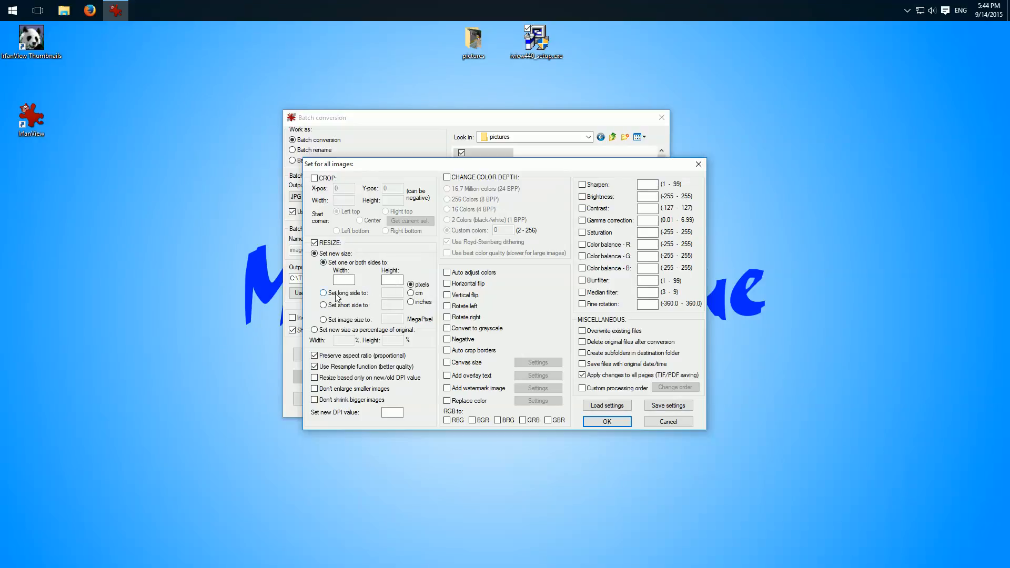
click(323, 294)
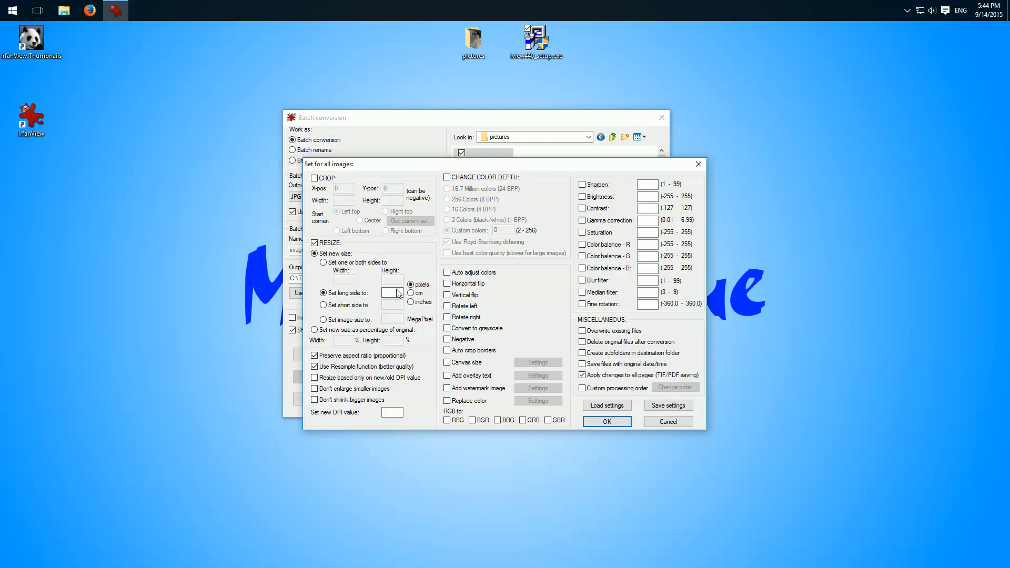
text(1000)
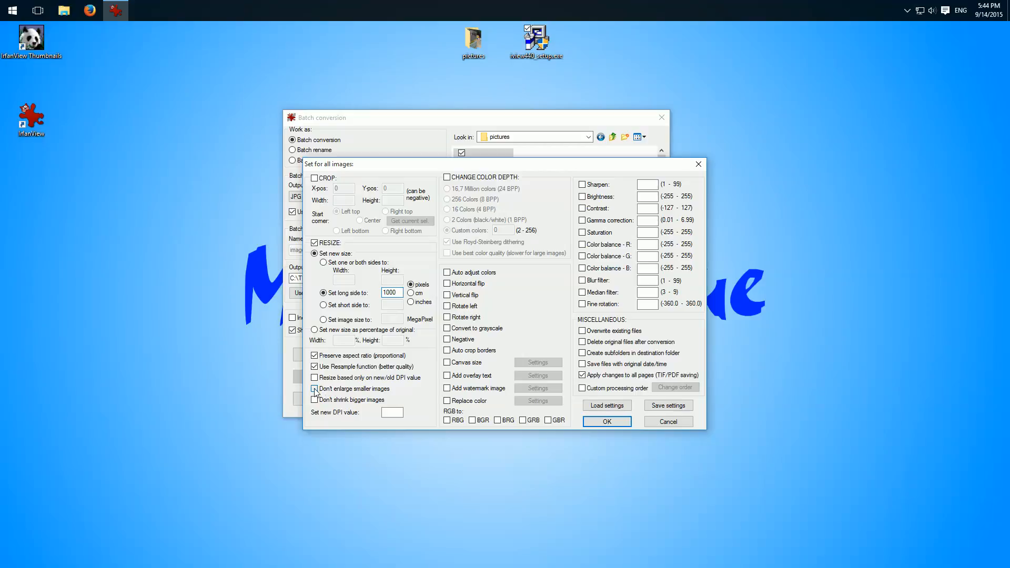
click(314, 388)
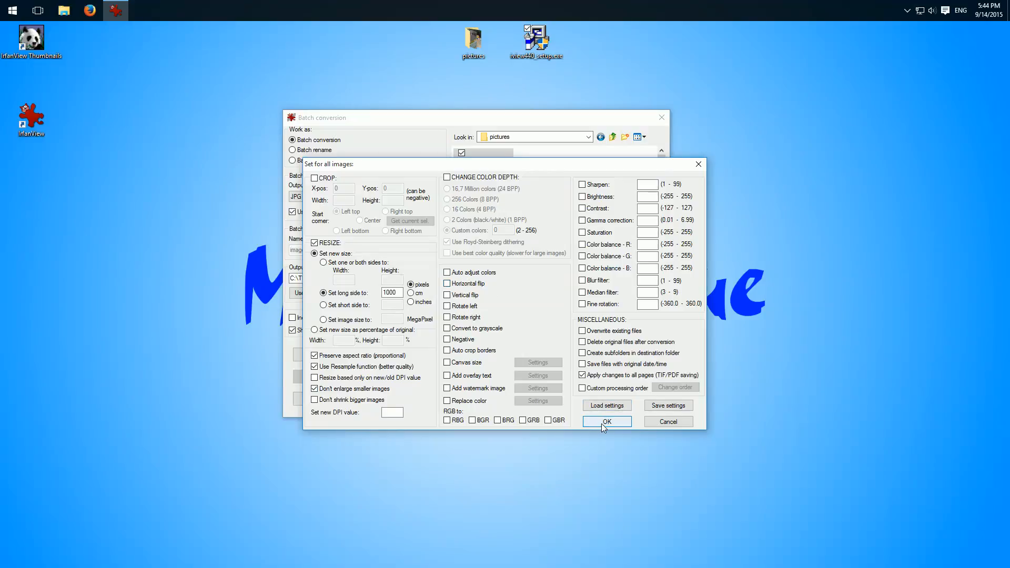
click(581, 330)
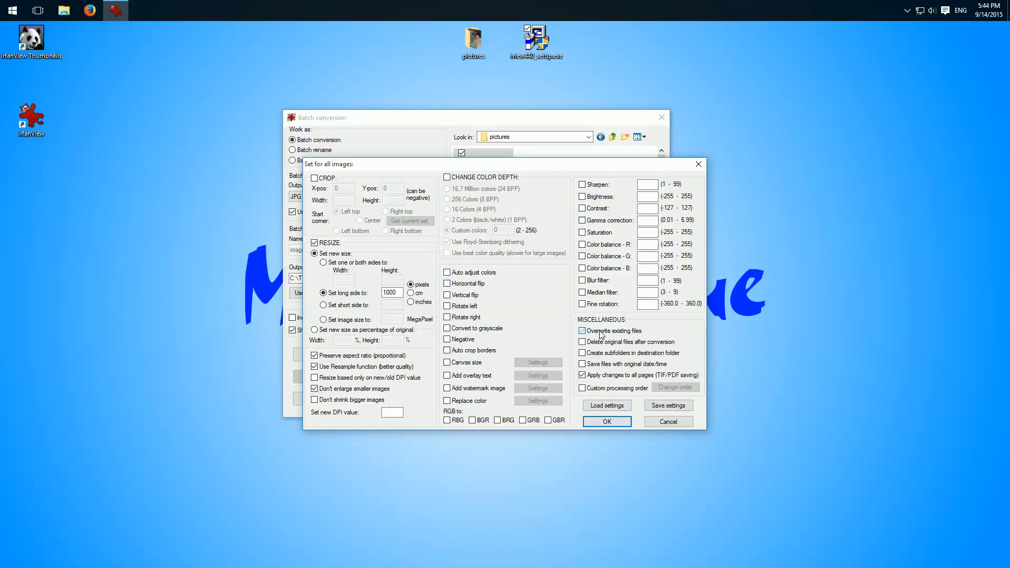
click(605, 421)
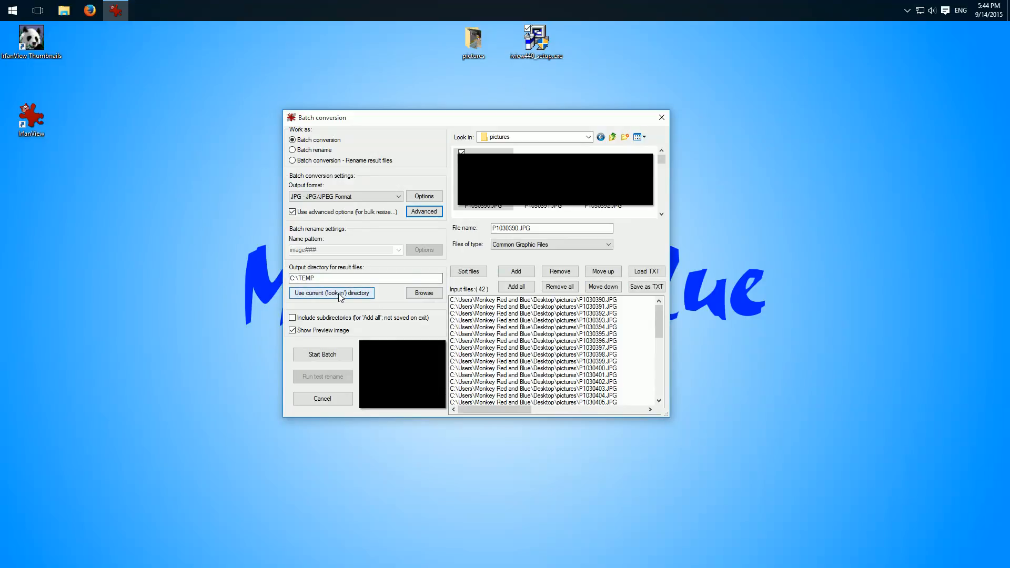
- Output to the current pictures folder, run the batch on all 42 photos, then exit the batch window
click(331, 293)
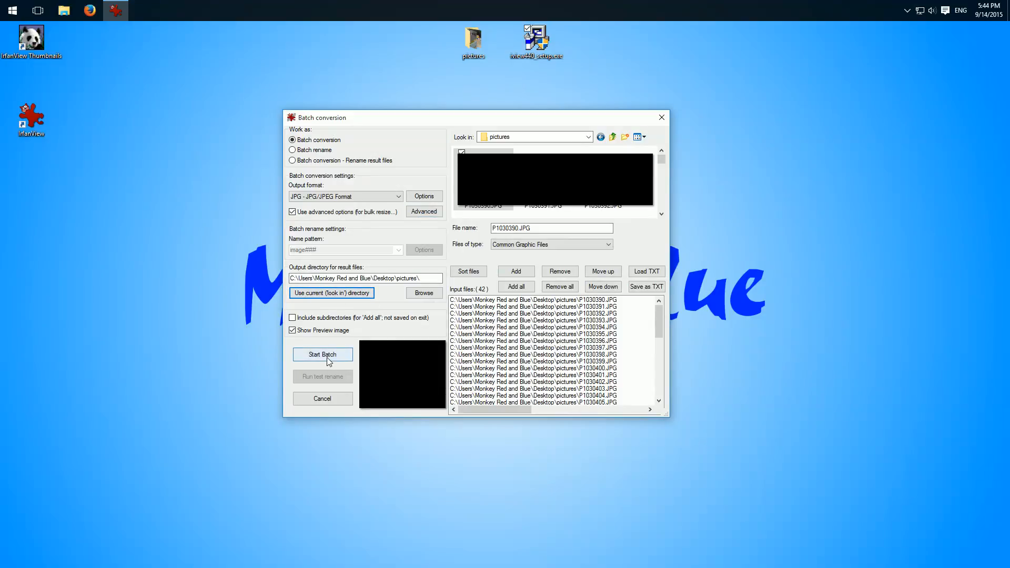
click(322, 355)
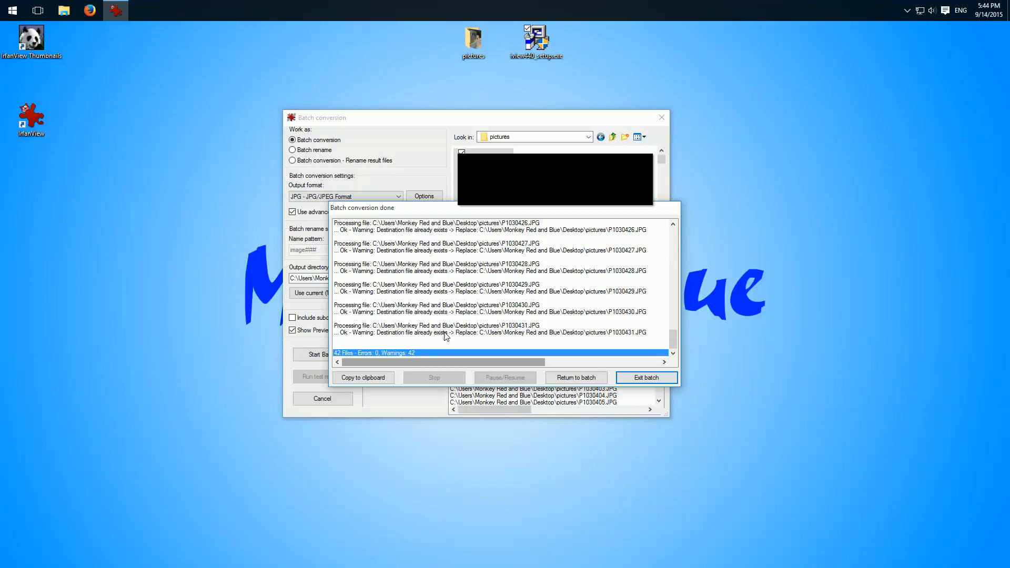
click(645, 377)
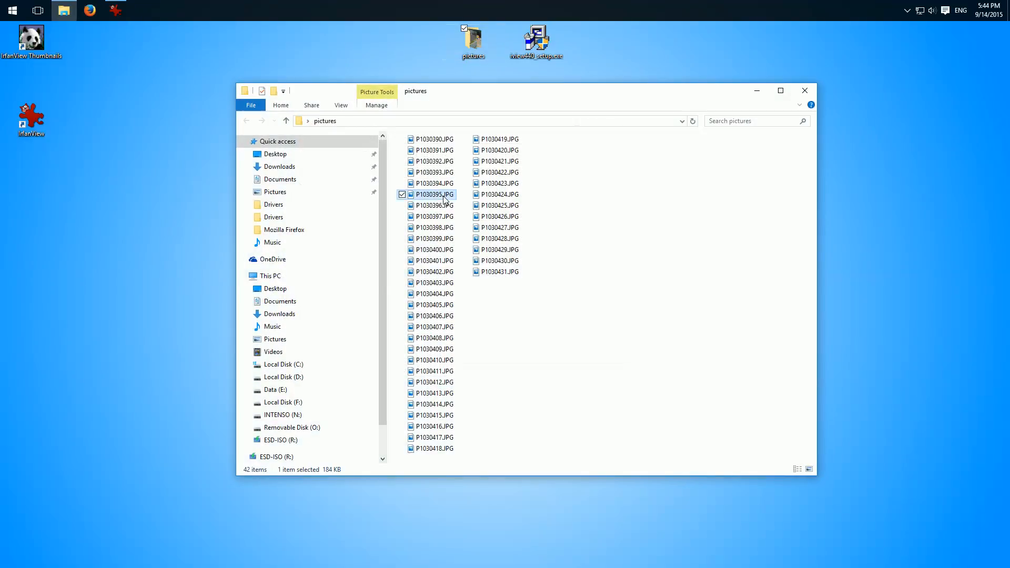
- Select all 42 resized photos to see their 8.07 MB total in the status bar
key(ctrl+a)
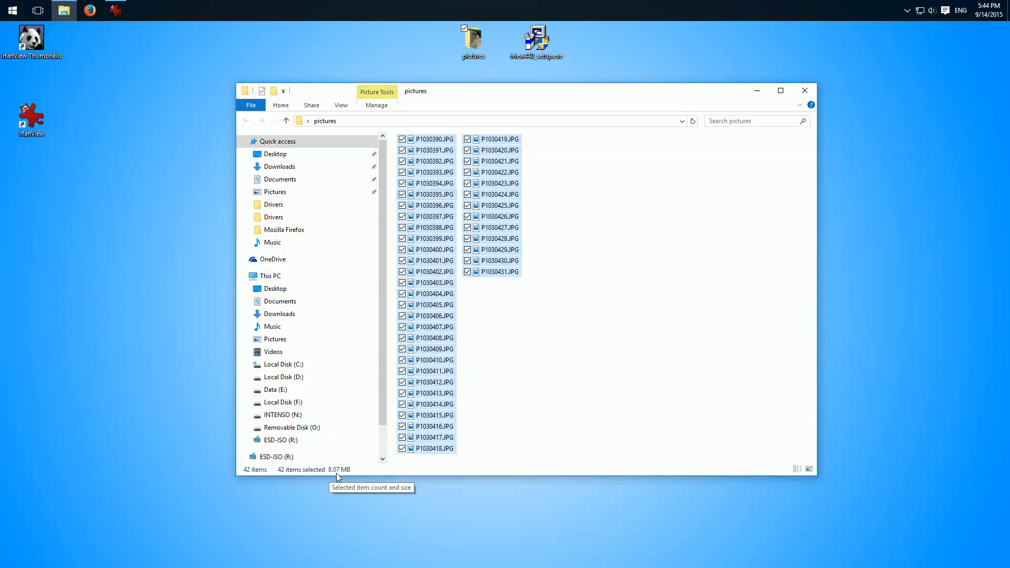